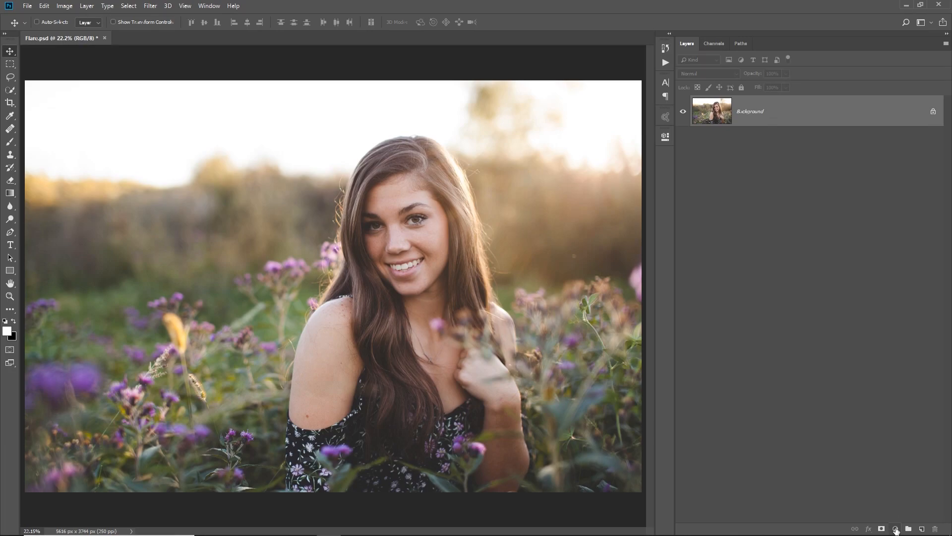
# - Add a new Gradient fill layer over the portrait with its settings dialog open
pyautogui.click(895, 527)
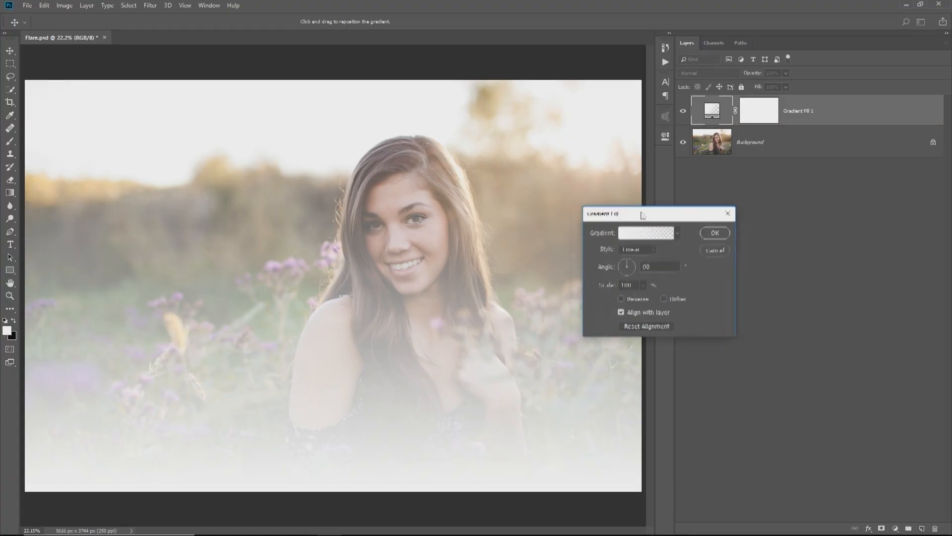
# - In the Gradient Editor, set the left colour stop to orange and the right stop to red
pyautogui.click(646, 232)
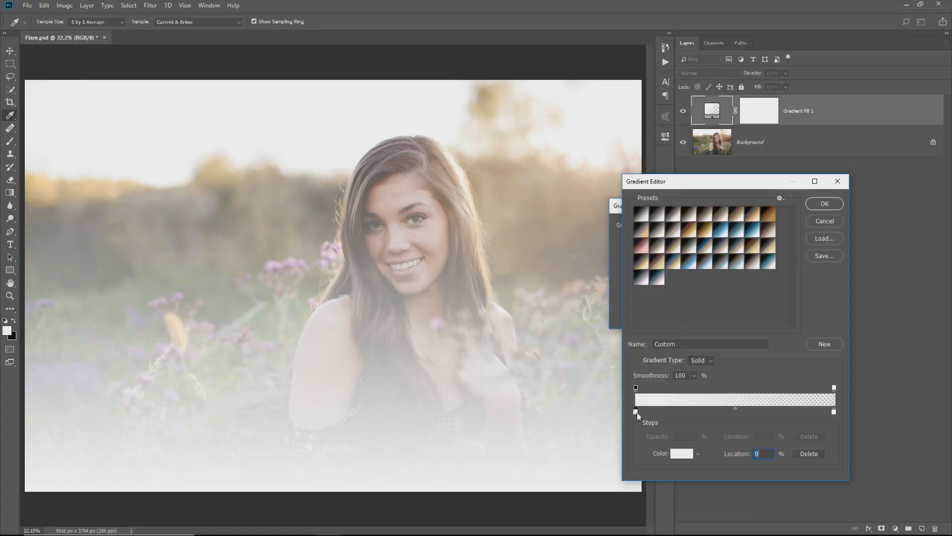
pyautogui.click(682, 453)
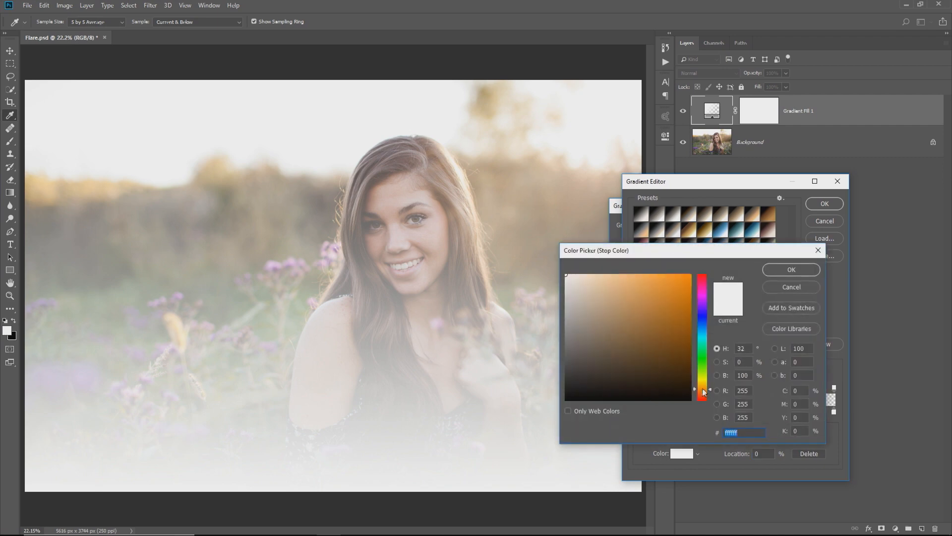
pyautogui.click(703, 392)
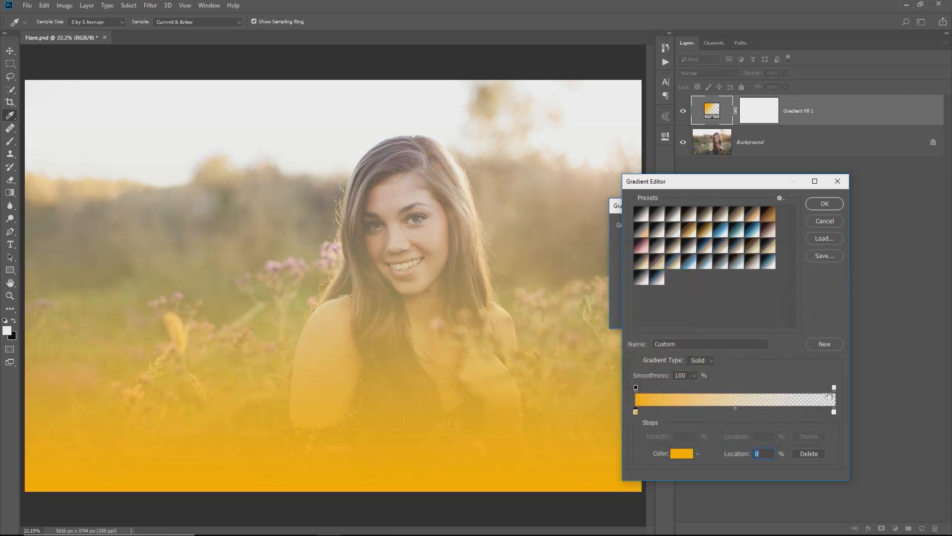
pyautogui.click(834, 387)
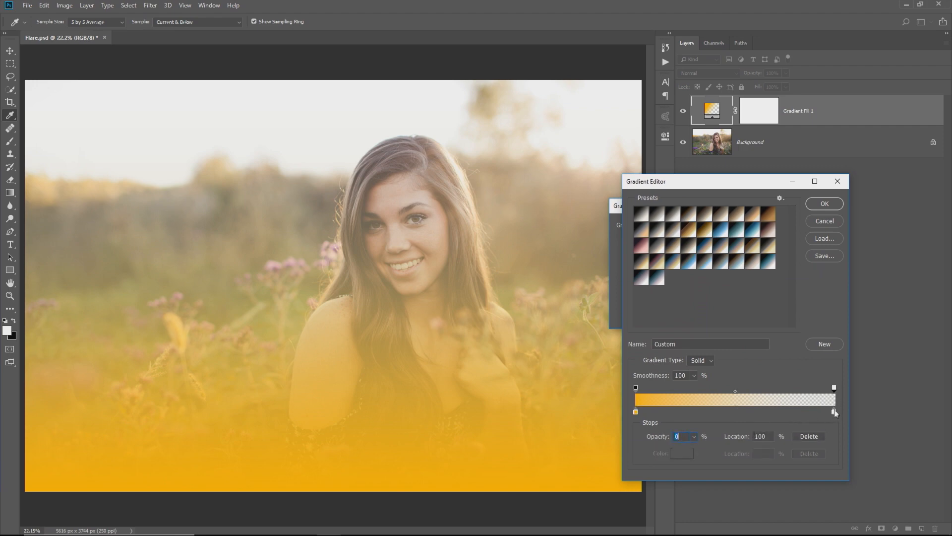
pyautogui.click(681, 454)
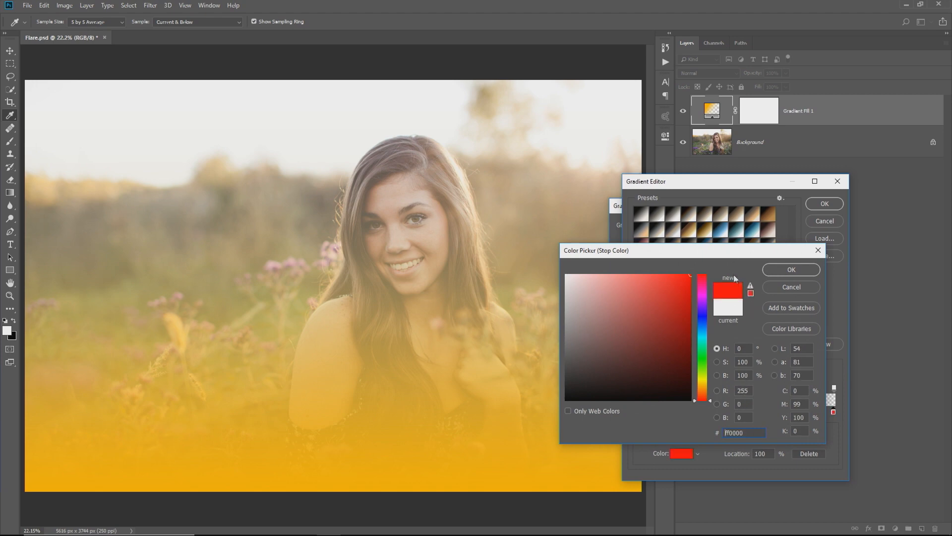
pyautogui.click(791, 269)
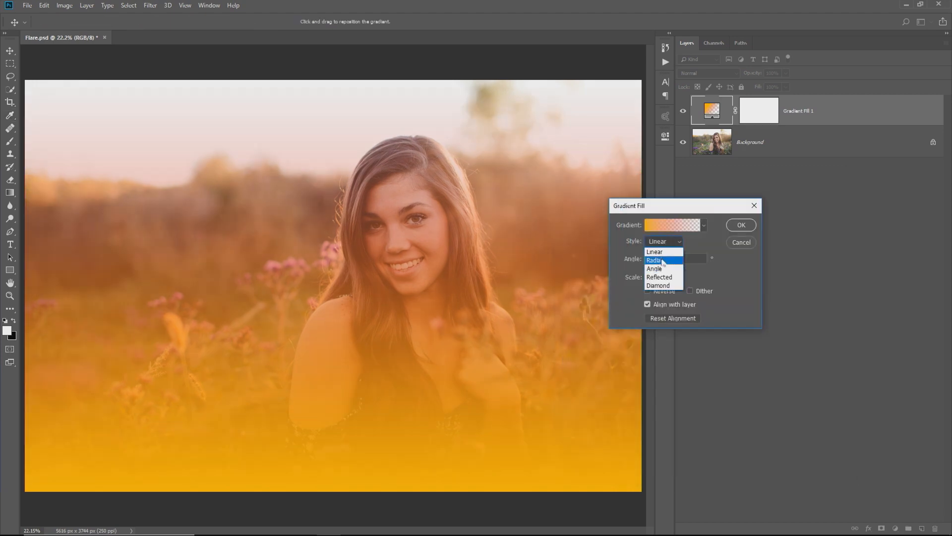
# - Set the gradient style to Radial and move the glow centre to the photo's upper right
pyautogui.click(655, 260)
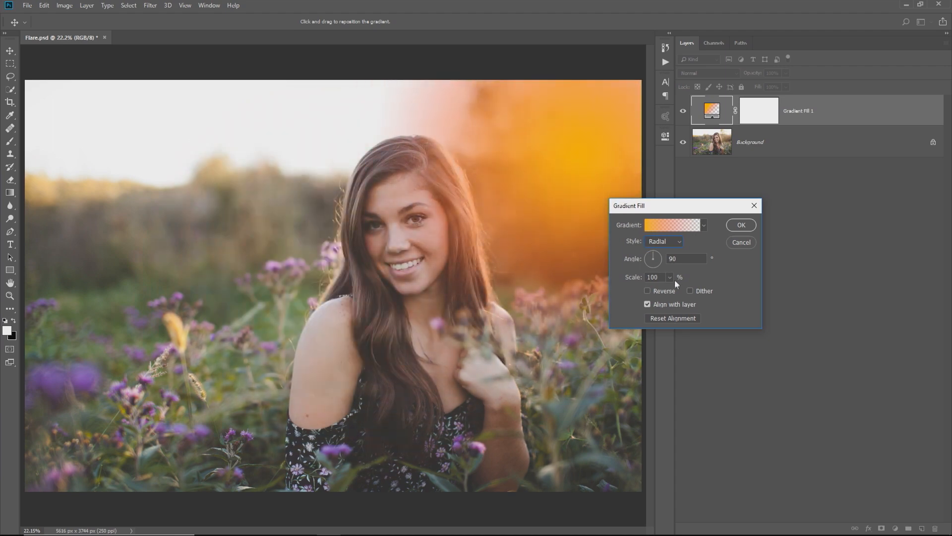
pyautogui.moveTo(655, 276); pyautogui.dragTo(676, 276)
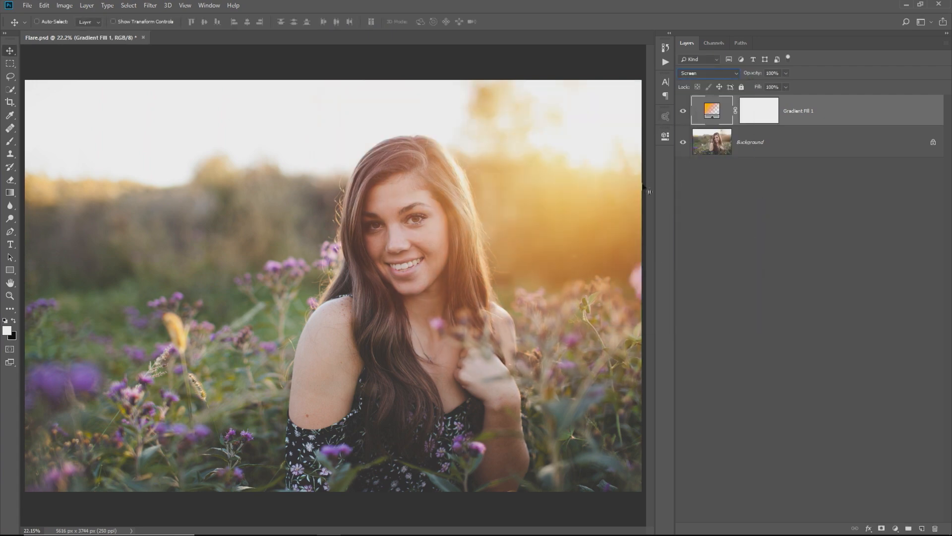
# - Reopen the Gradient Fill settings and enlarge the radial glow's scale to 144%
pyautogui.doubleClick(711, 110)
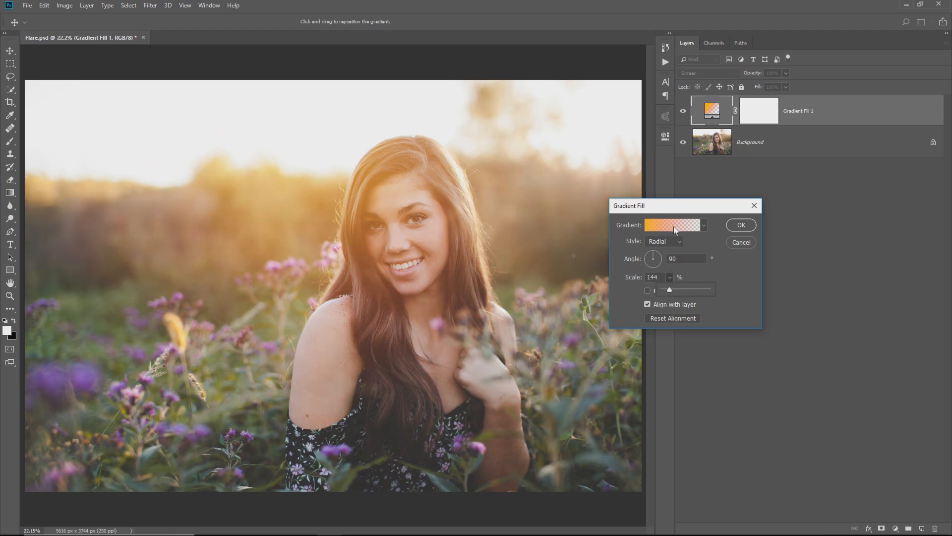
# - Shift the orange-to-red midpoint to 39% toward orange and accept the edited gradient
pyautogui.click(672, 225)
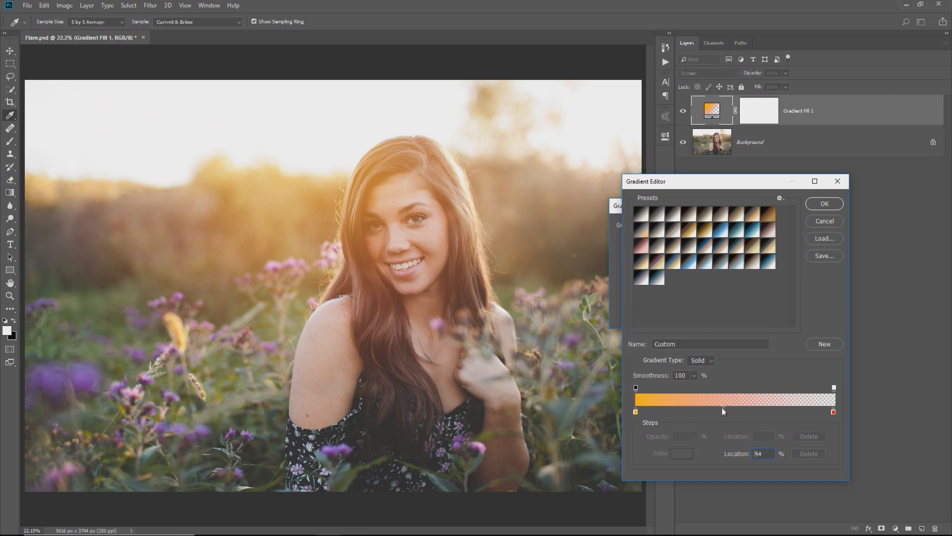
pyautogui.moveTo(723, 411); pyautogui.dragTo(713, 408)
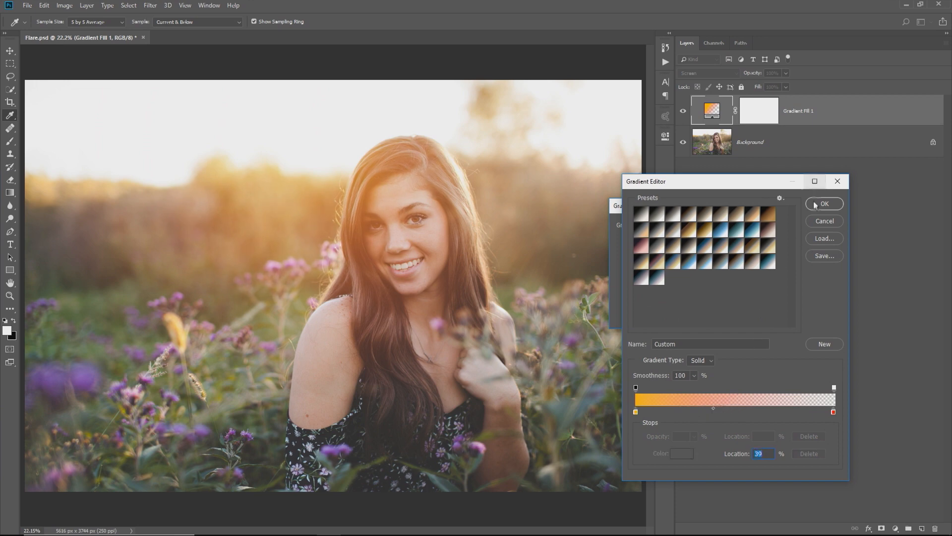
pyautogui.click(823, 203)
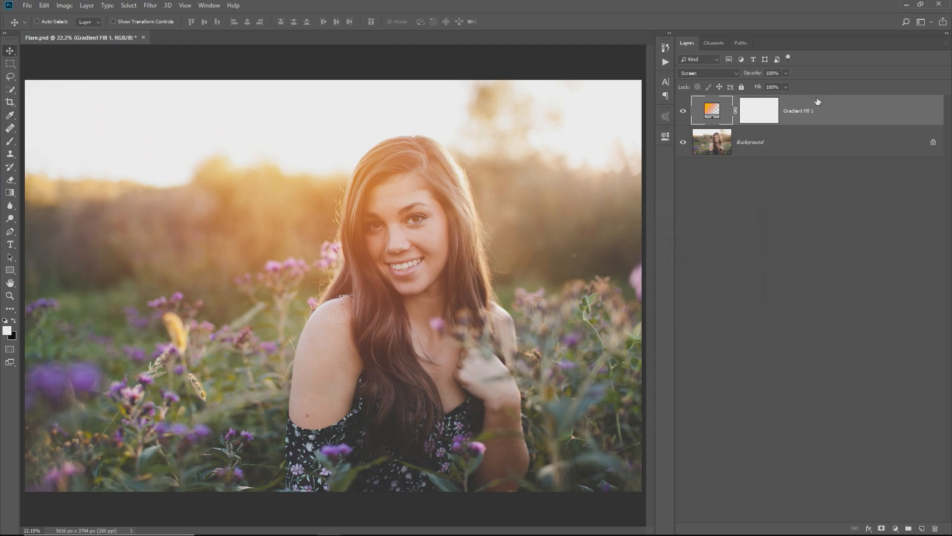